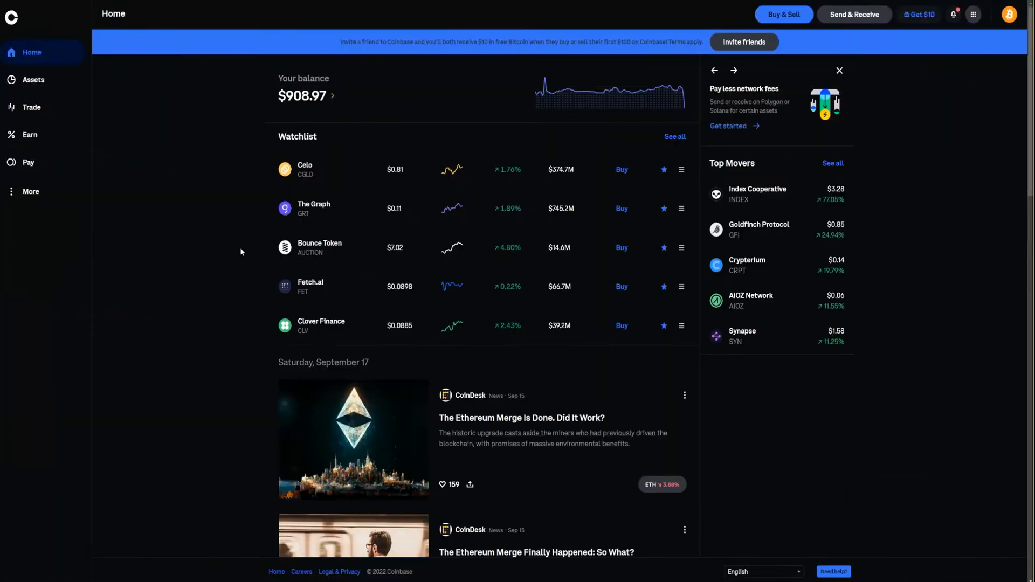
pyautogui.moveTo(246, 225)
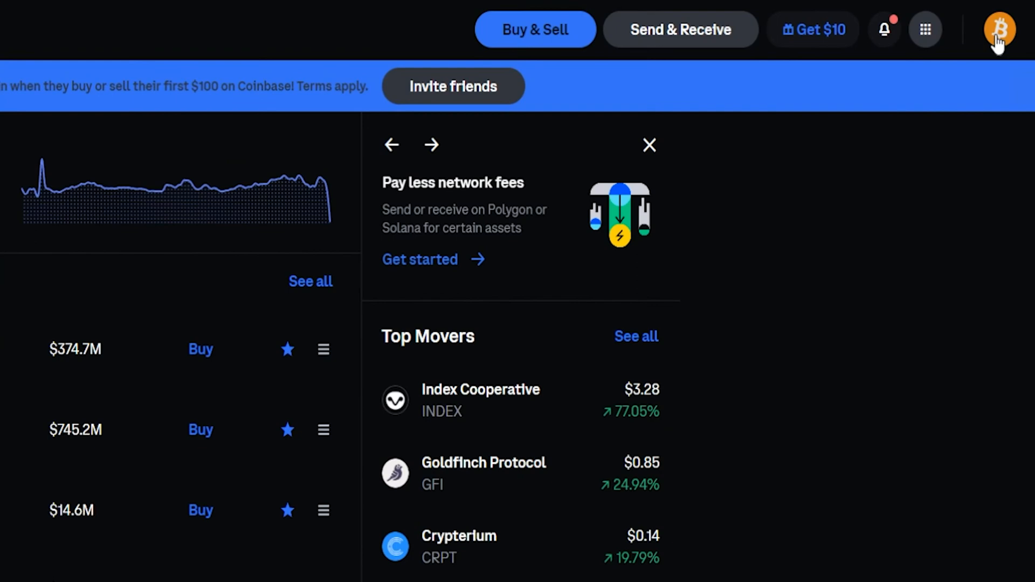
# Open the account dropdown from the profile avatar at the top right.
pyautogui.click(1002, 29)
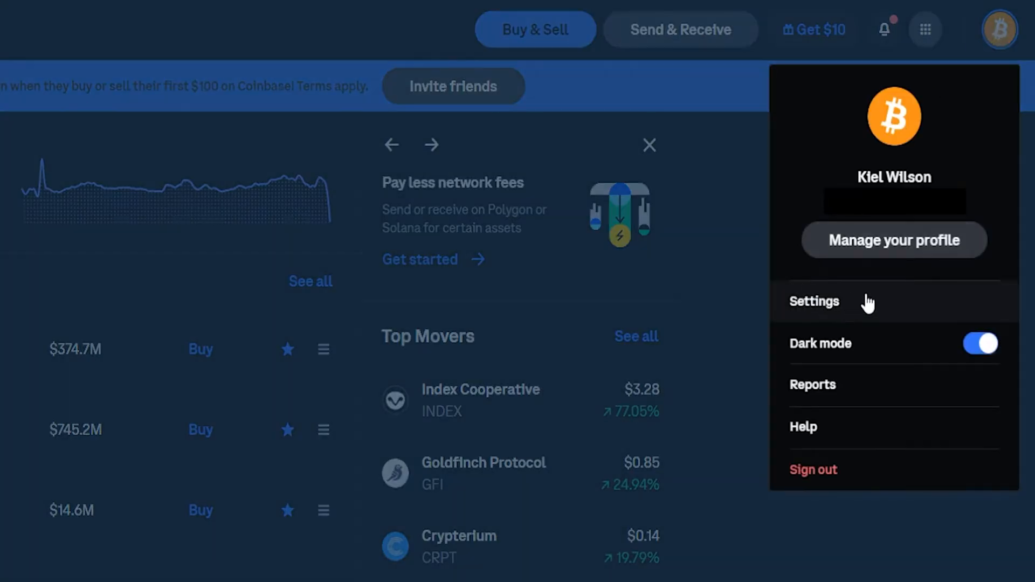
# Go to Settings, then the Security tab, and reach the 2-step verification section.
pyautogui.click(814, 301)
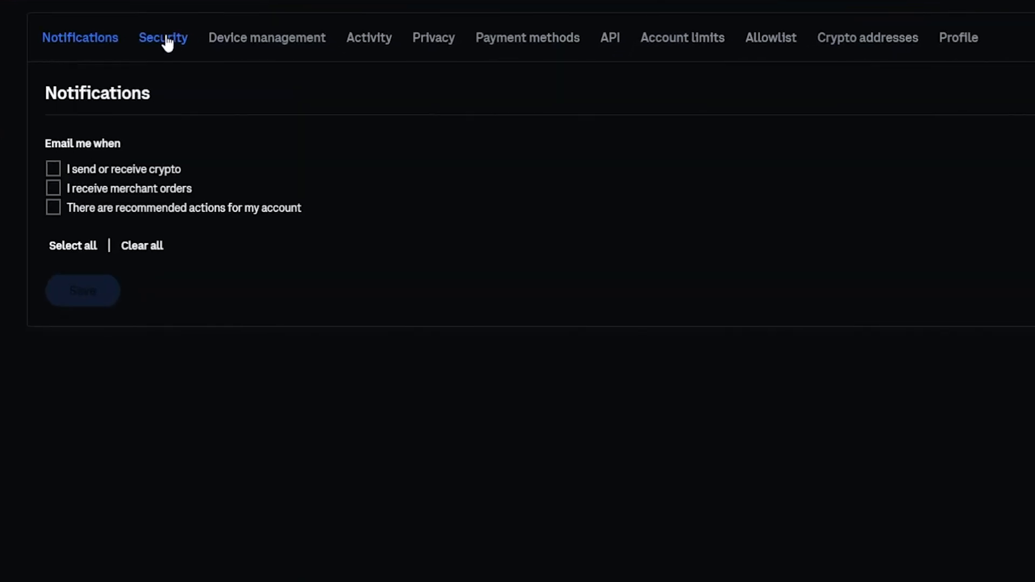
pyautogui.click(163, 37)
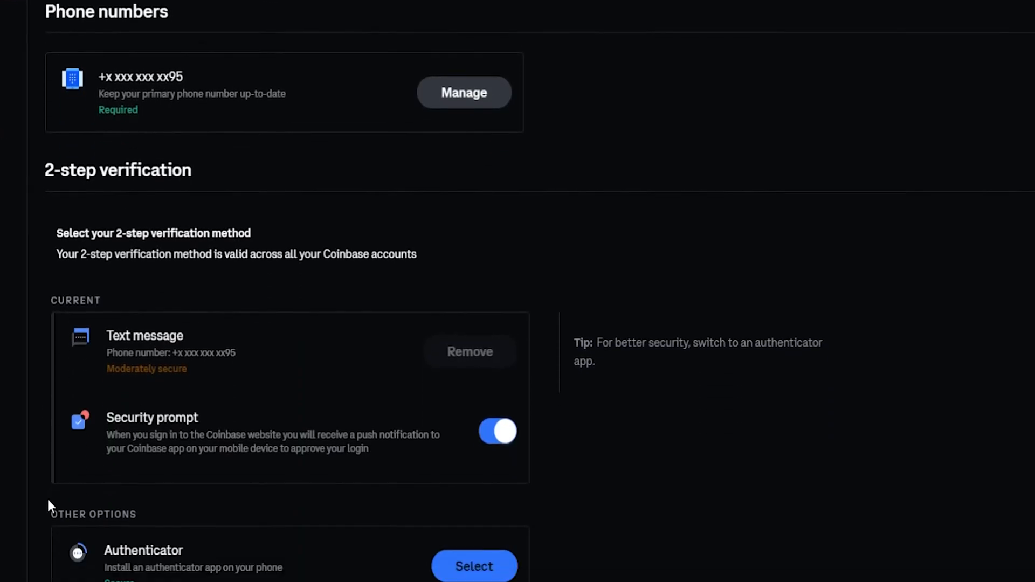
pyautogui.scroll(-3)
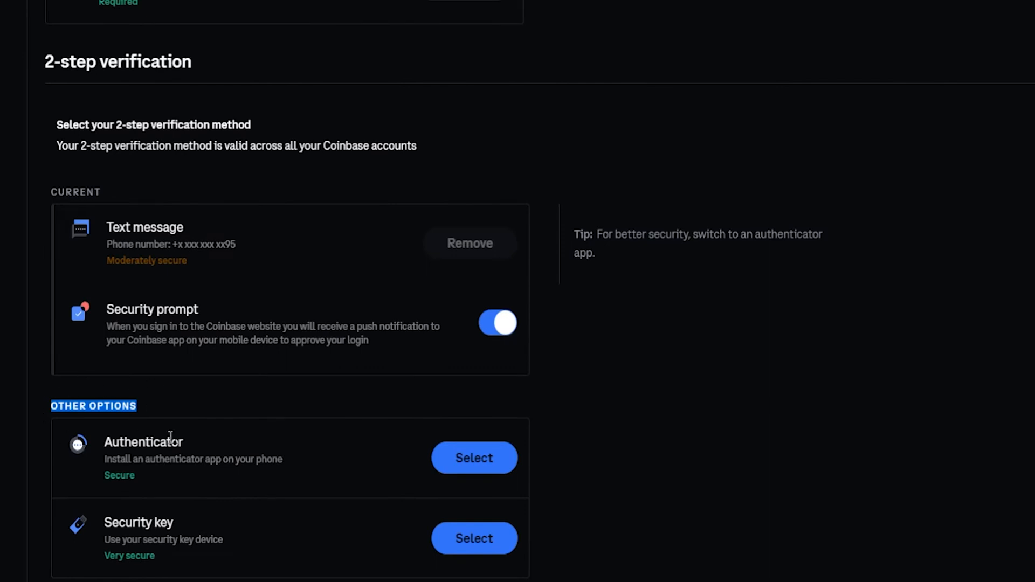
pyautogui.moveTo(244, 432)
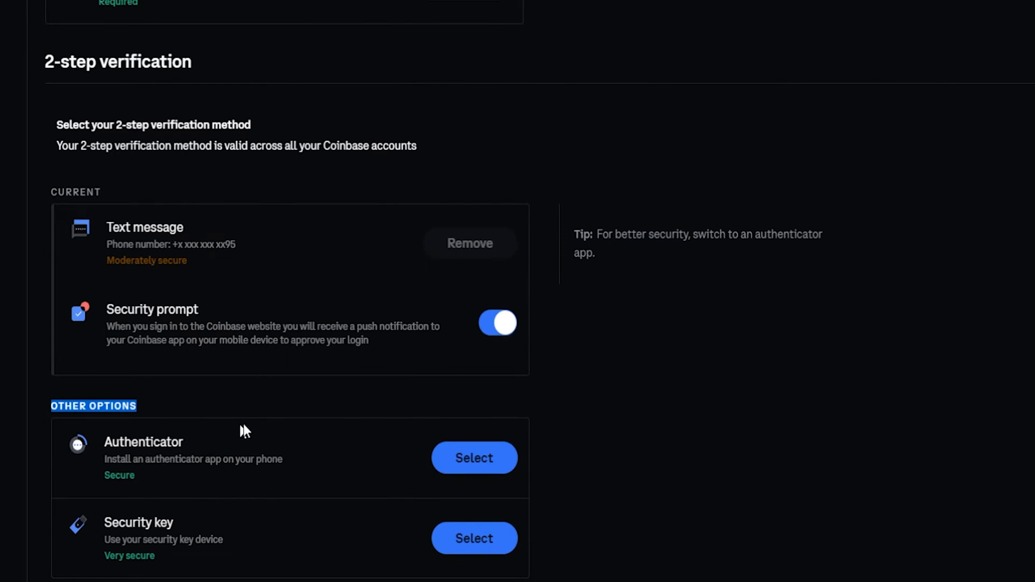
pyautogui.click(474, 458)
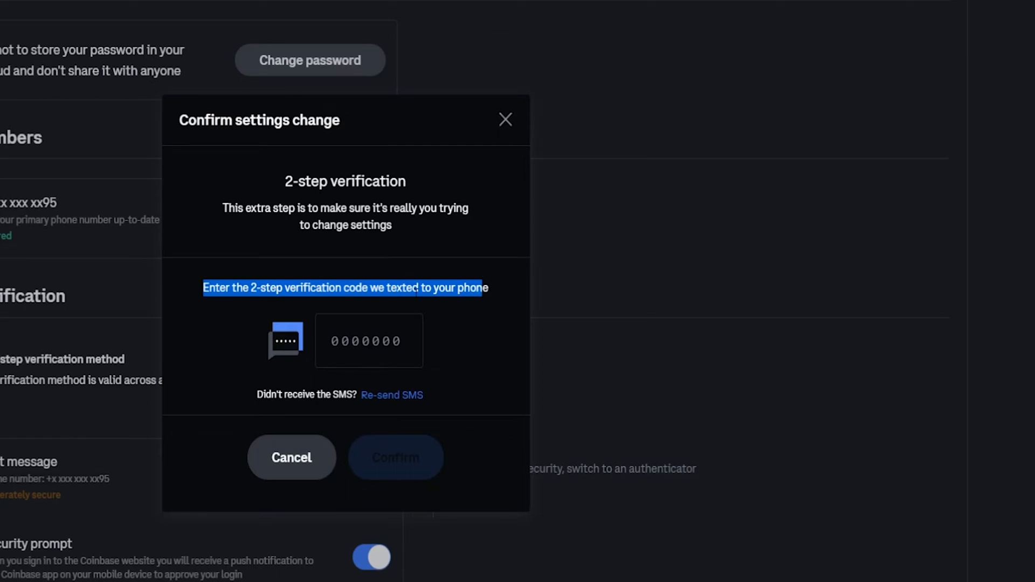
pyautogui.click(369, 341)
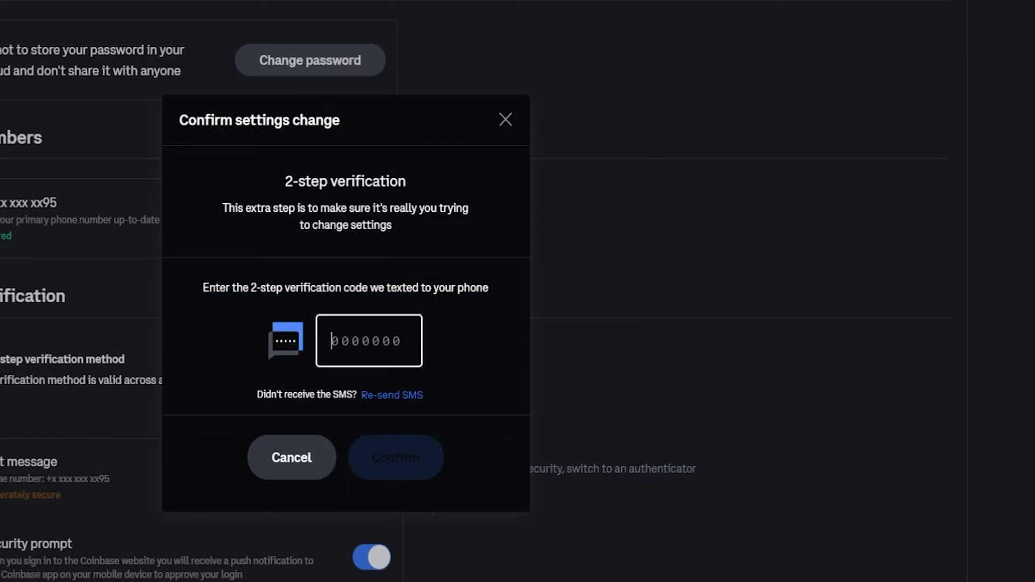
pyautogui.write('000000')
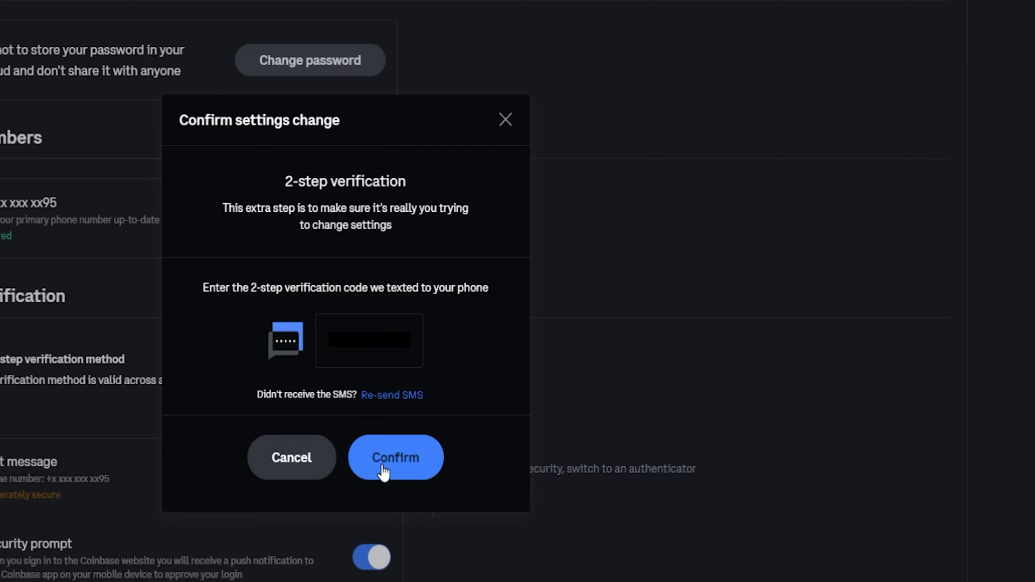
pyautogui.click(396, 457)
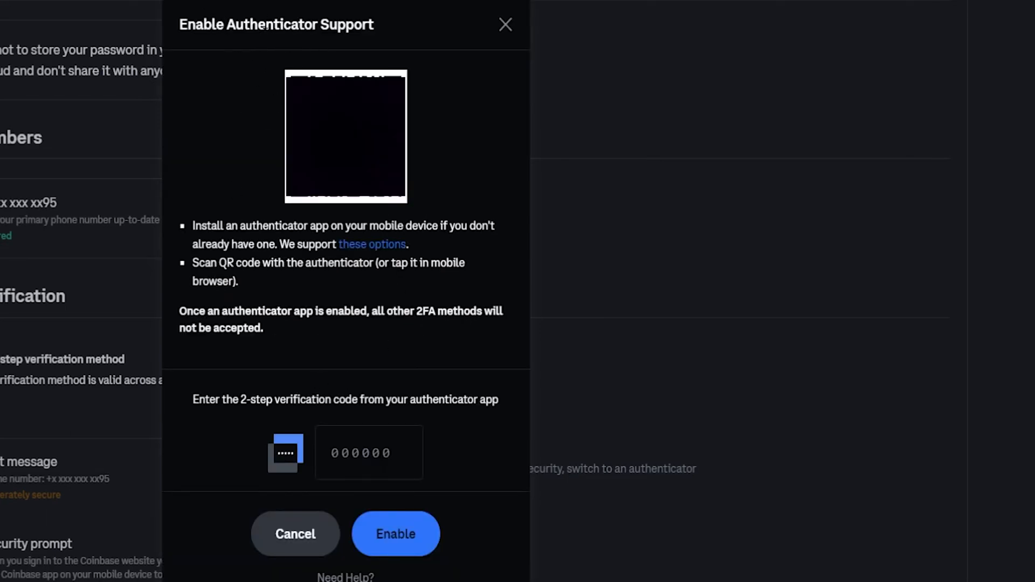
pyautogui.moveTo(392, 34)
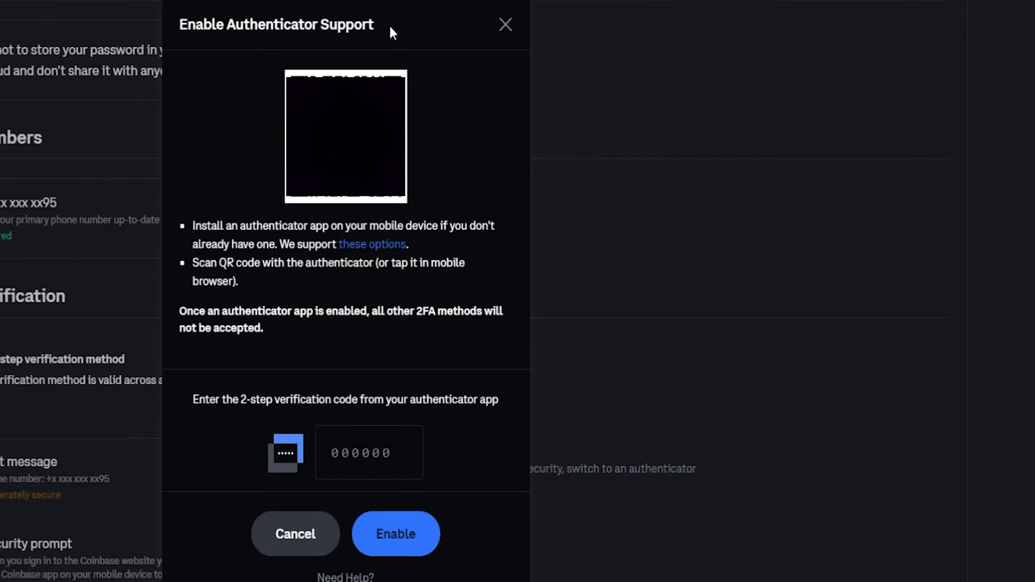
pyautogui.moveTo(314, 226)
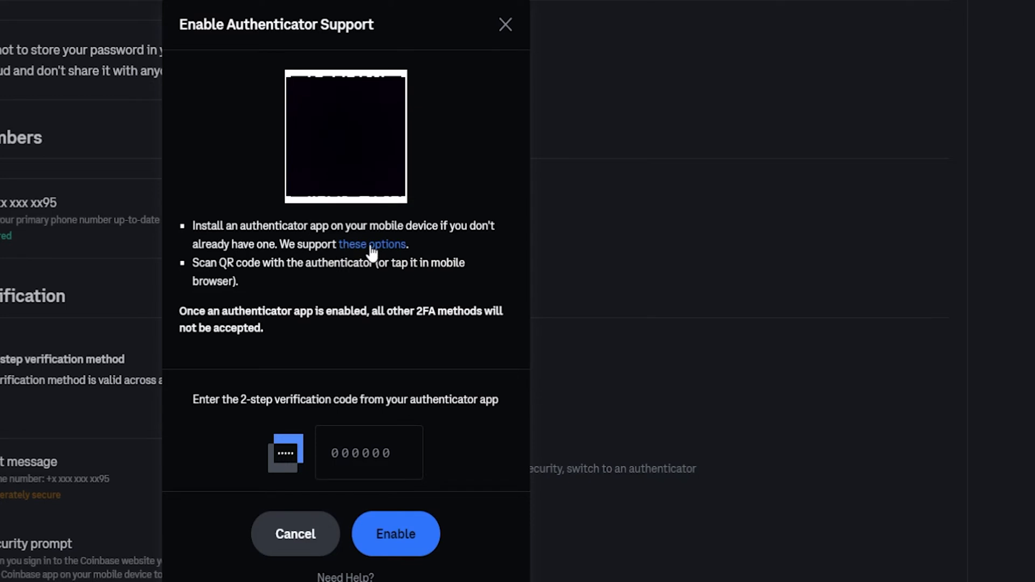
pyautogui.moveTo(381, 251)
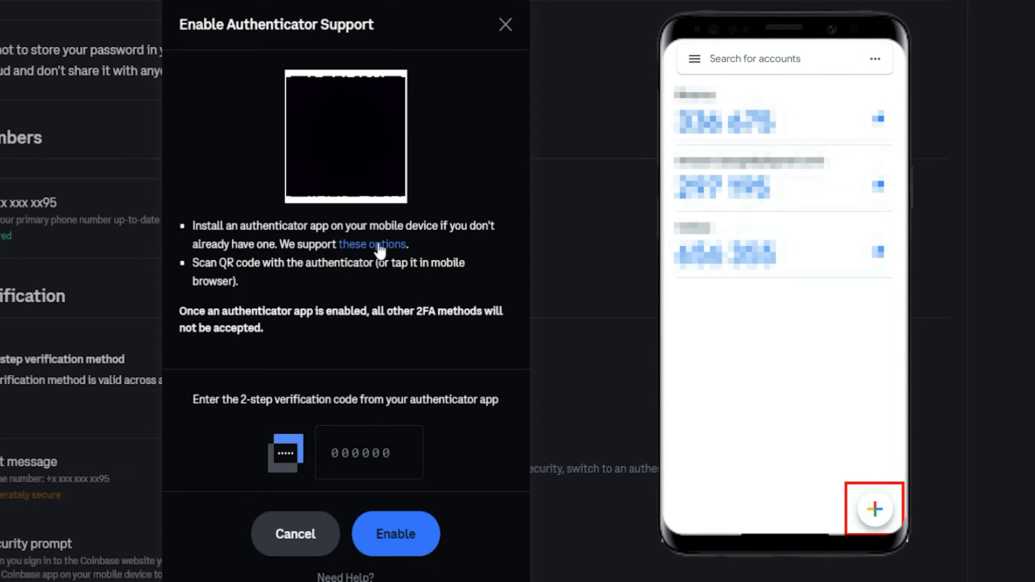
pyautogui.click(874, 510)
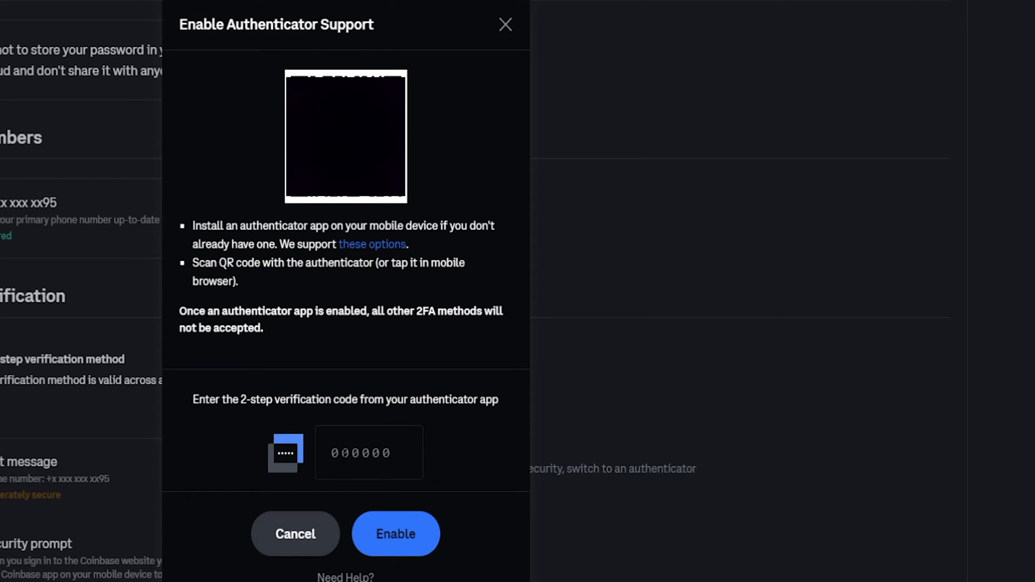
# Activate the 6-digit code field in the Enable Authenticator Support dialog.
pyautogui.click(369, 453)
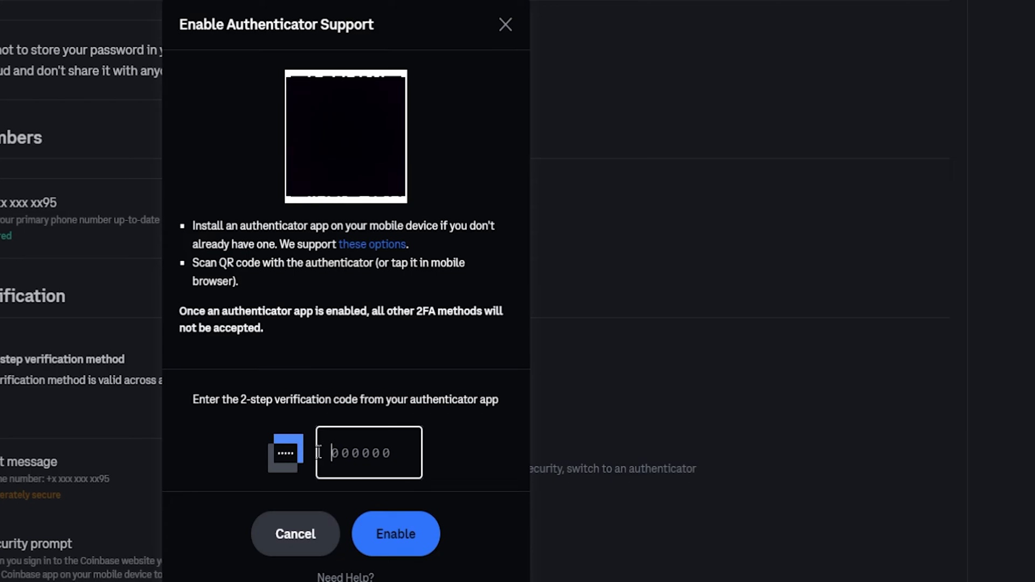